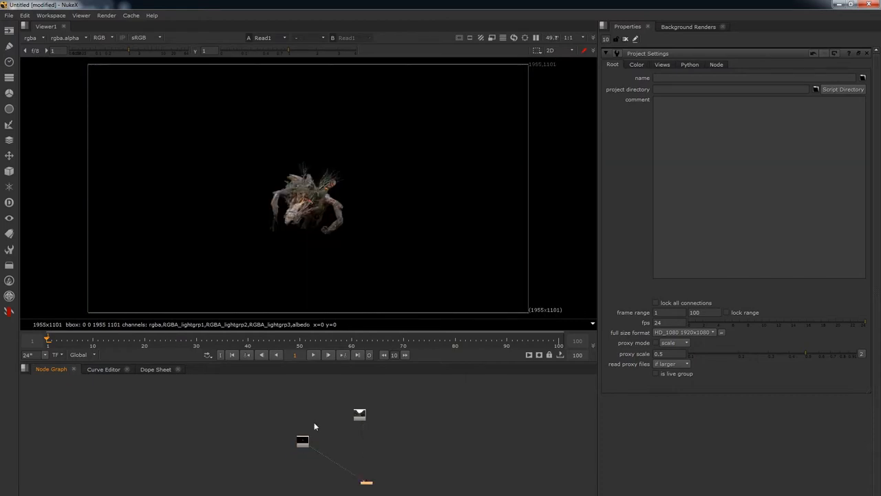
mouse_move(502, 371)
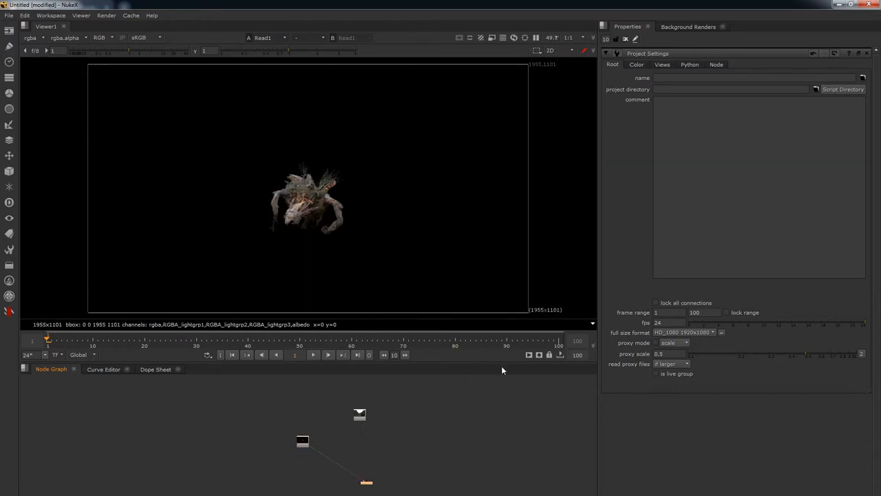
Zoom the Node Graph onto Read1, which loads sh009_STN_monster_BTY_v001_1200.exr.
drag(302, 441, 308, 430)
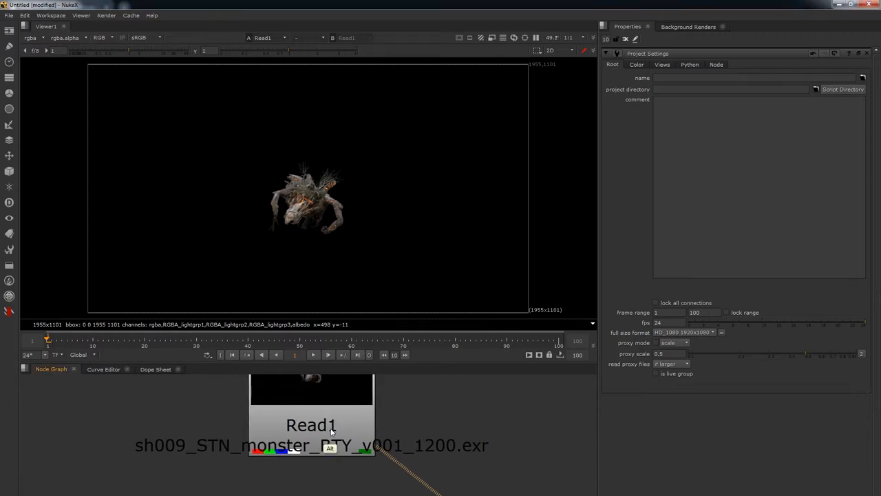
click(311, 424)
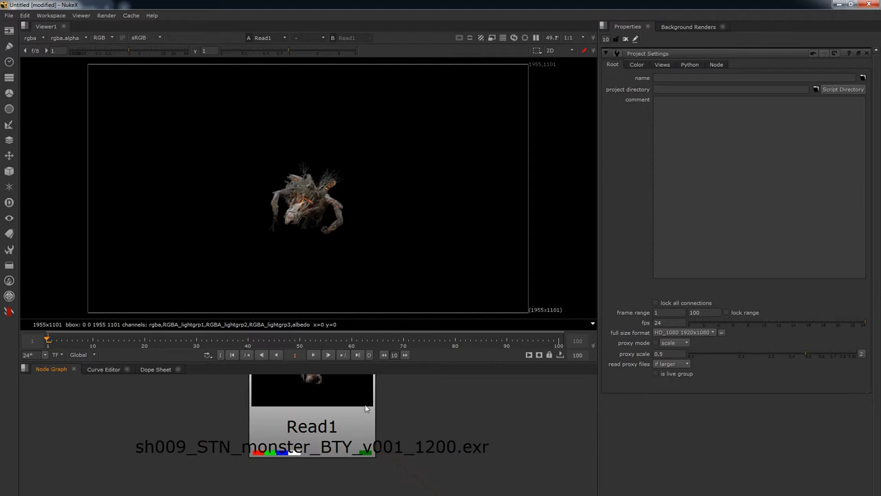
click(31, 38)
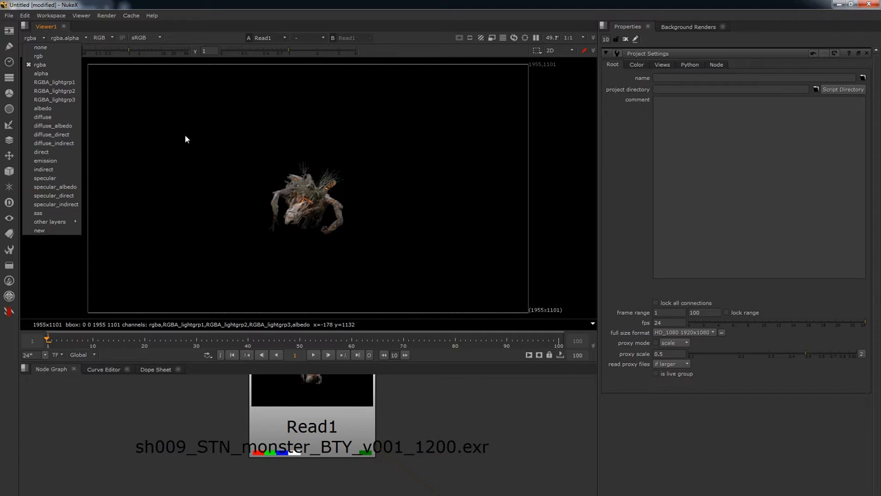
mouse_move(153, 147)
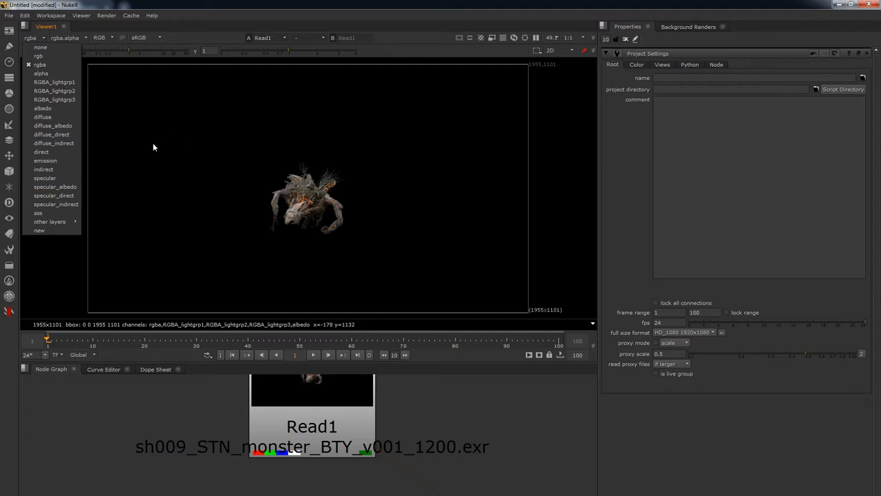
mouse_move(199, 158)
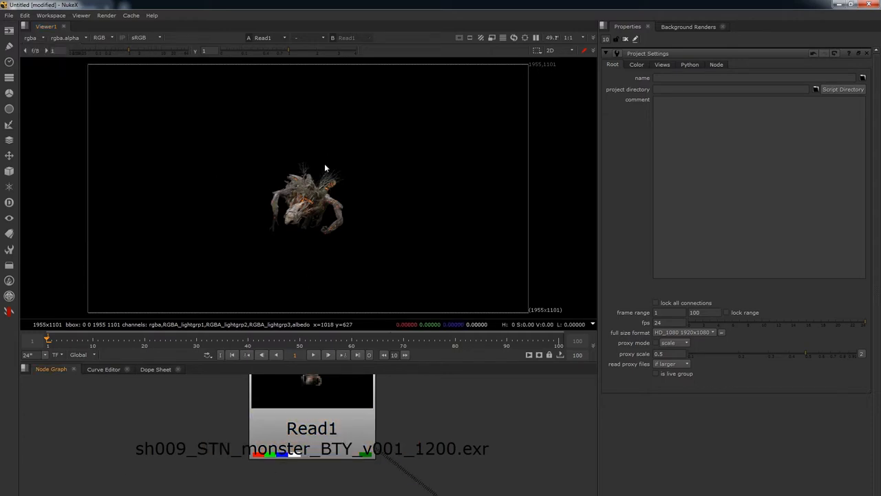
Open the viewer channel dropdown to inspect the EXR's render layers.
click(35, 37)
text(la)
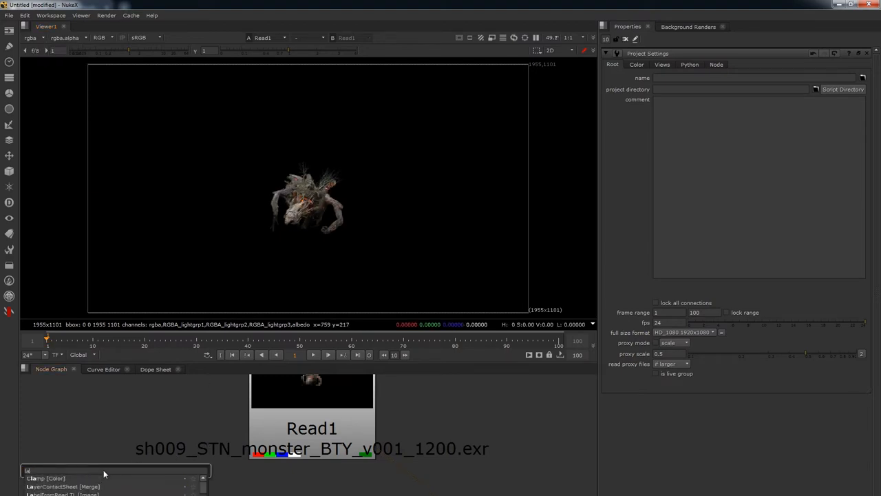
Add a LayerContactSheet to Read1 and fit the tiled layers in the viewer.
click(62, 486)
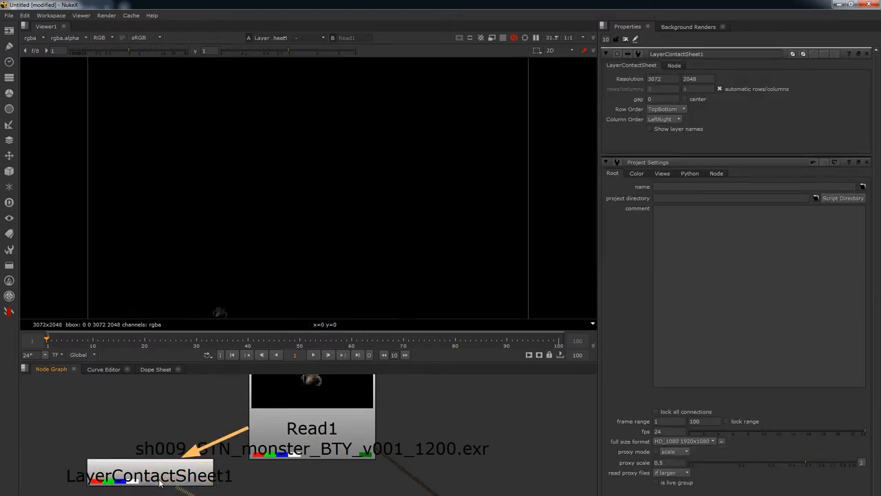
click(160, 475)
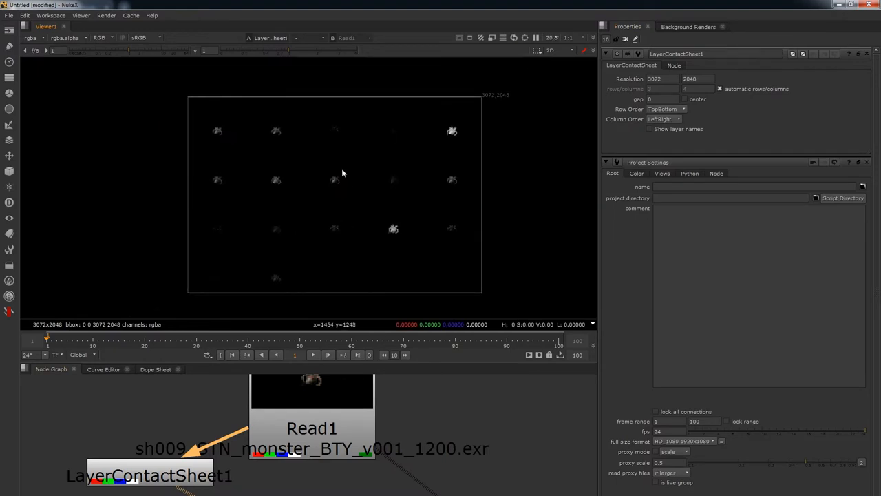
mouse_move(330, 191)
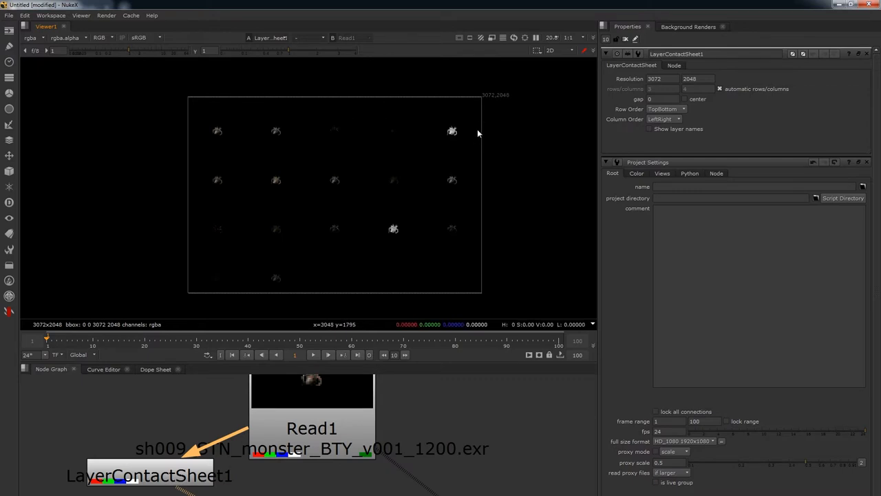
mouse_move(219, 158)
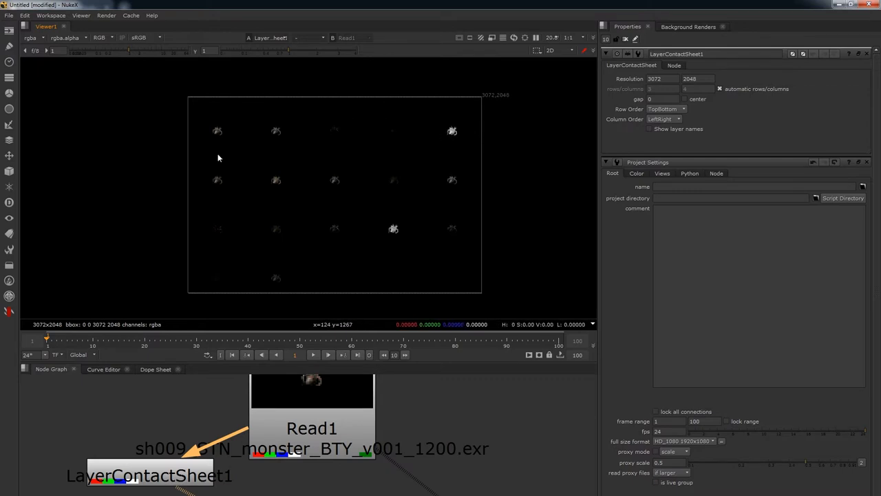
mouse_move(142, 63)
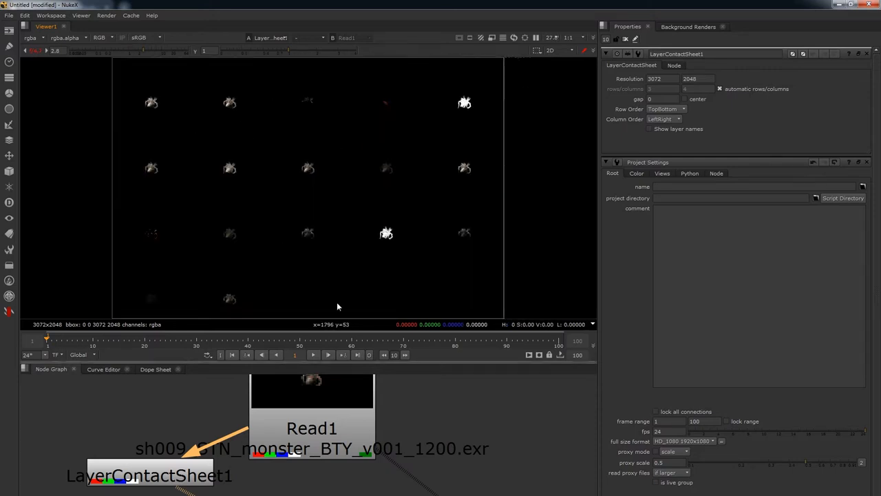
mouse_move(251, 170)
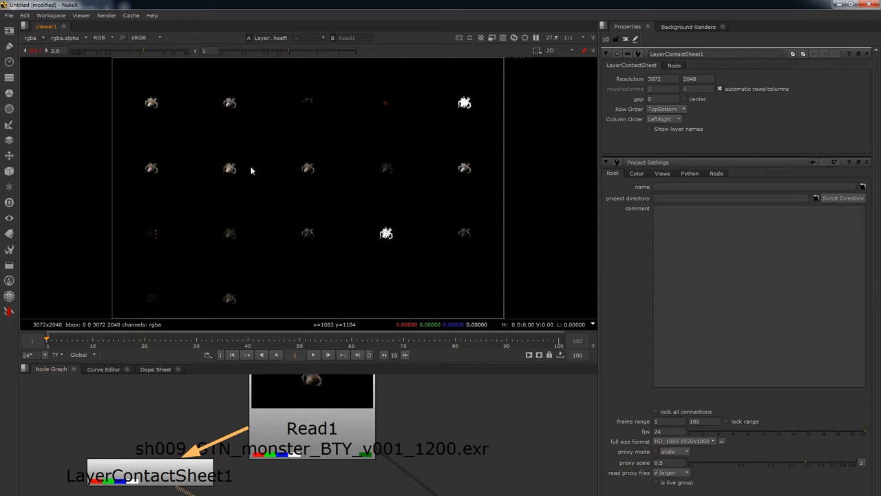
mouse_move(255, 173)
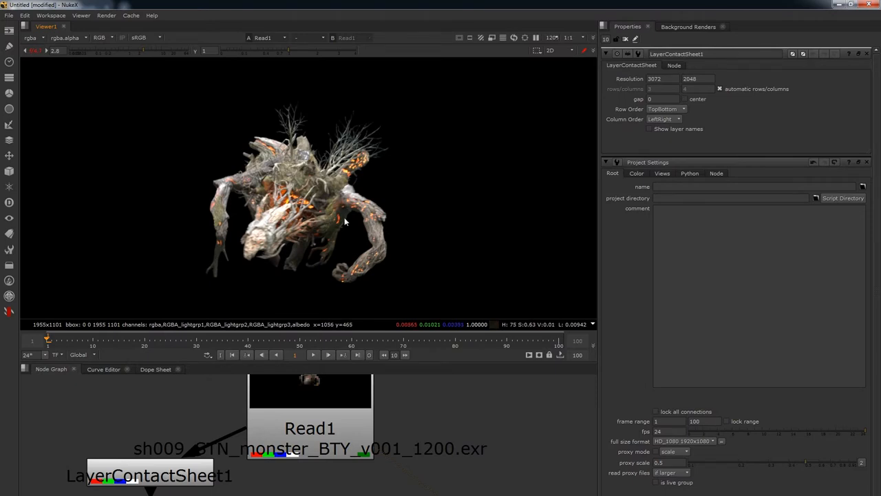
mouse_move(308, 205)
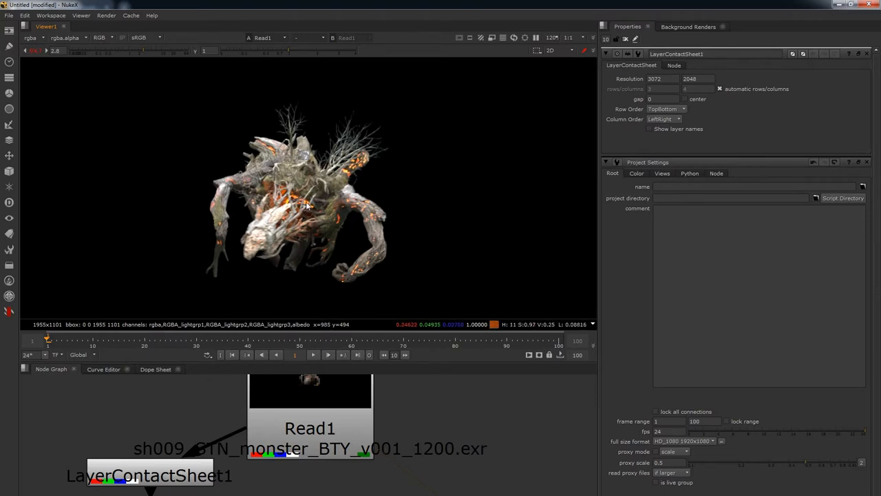
mouse_move(300, 202)
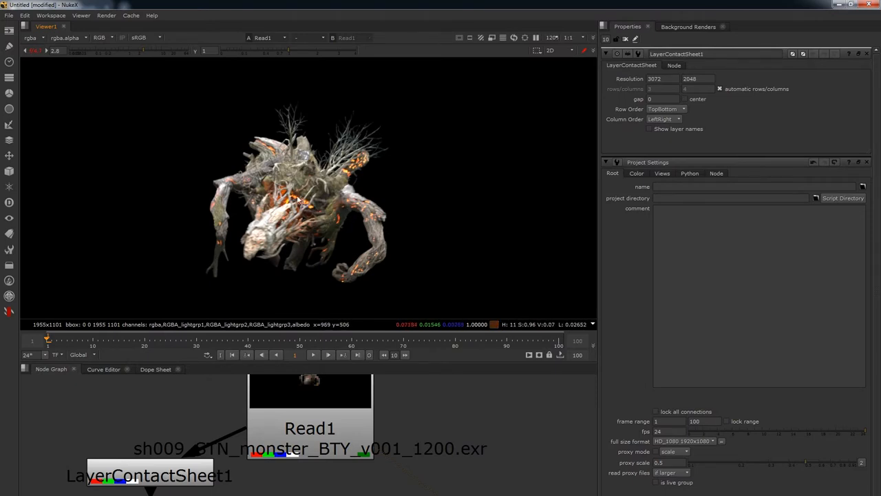
mouse_move(315, 209)
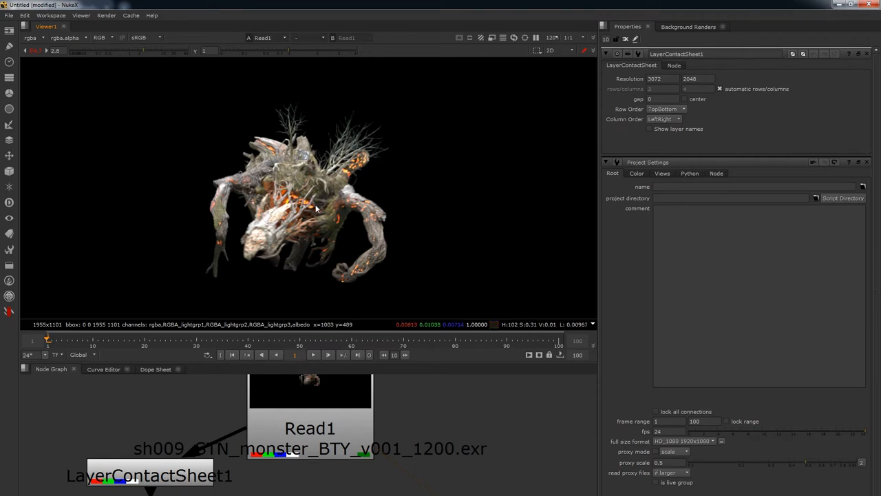
mouse_move(308, 206)
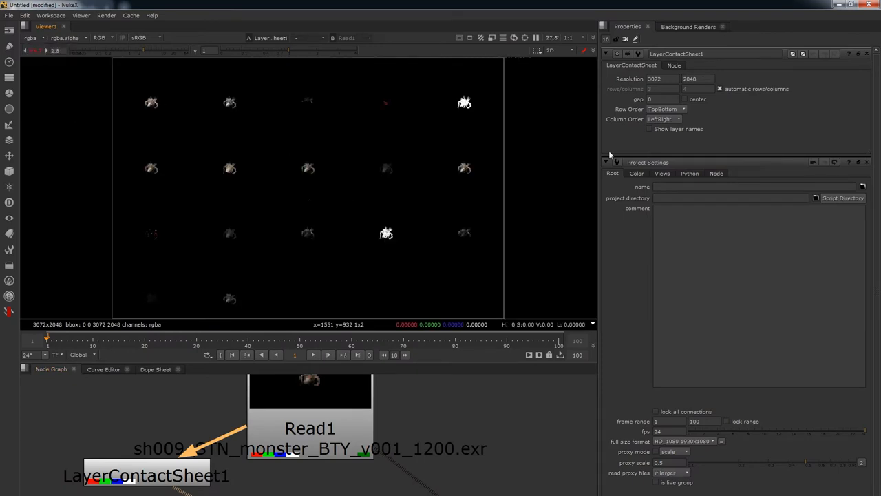
mouse_move(390, 161)
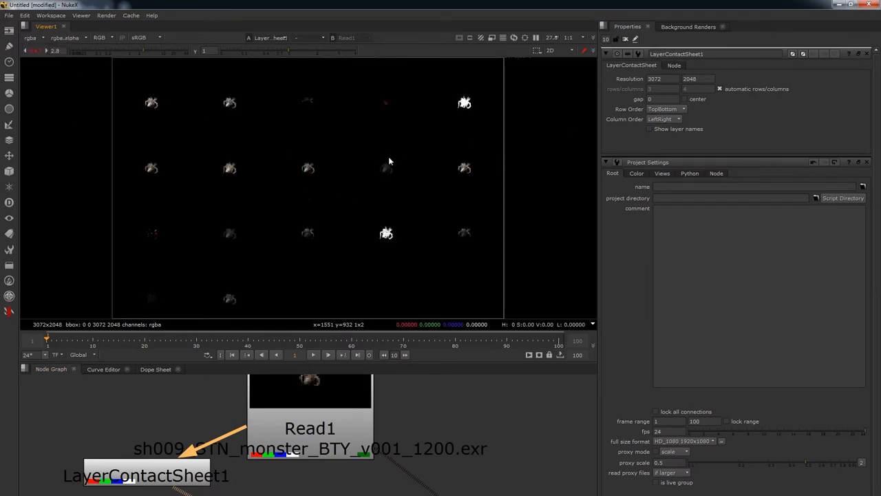
mouse_move(461, 187)
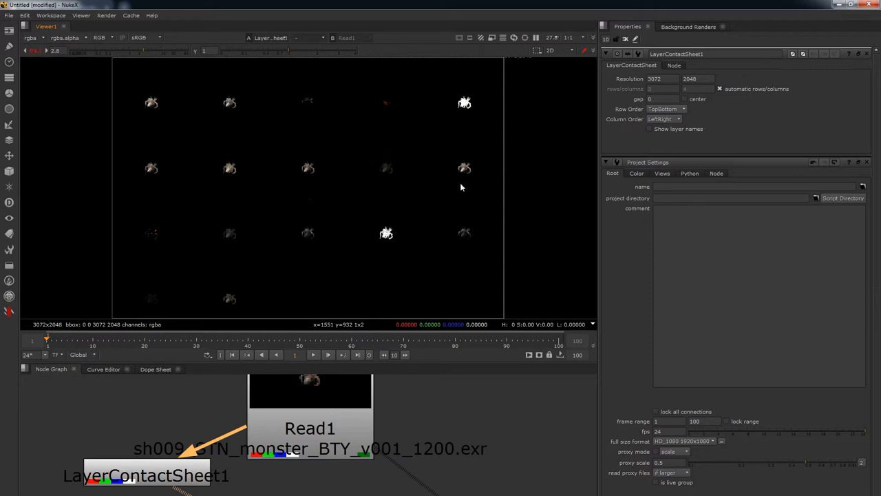
Enable Show layer names on LayerContactSheet1 and view Read1's RGBA_lightgrp3 layer.
click(649, 129)
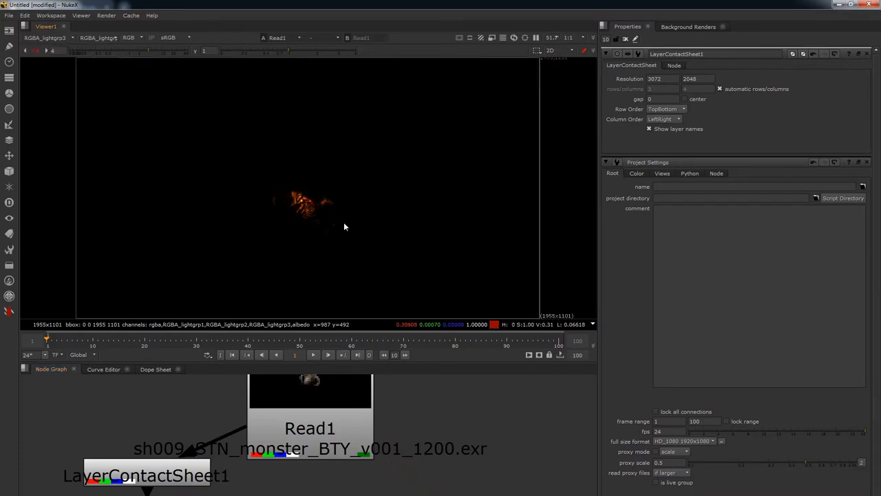
mouse_move(336, 182)
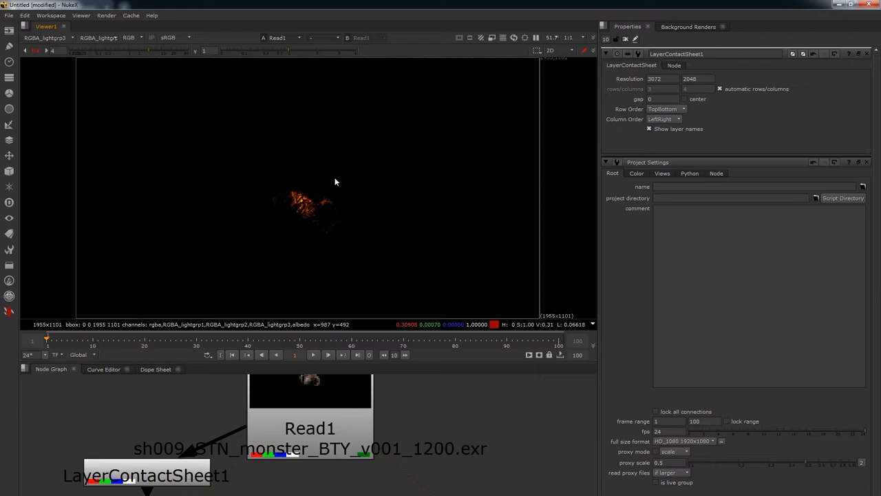
mouse_move(308, 238)
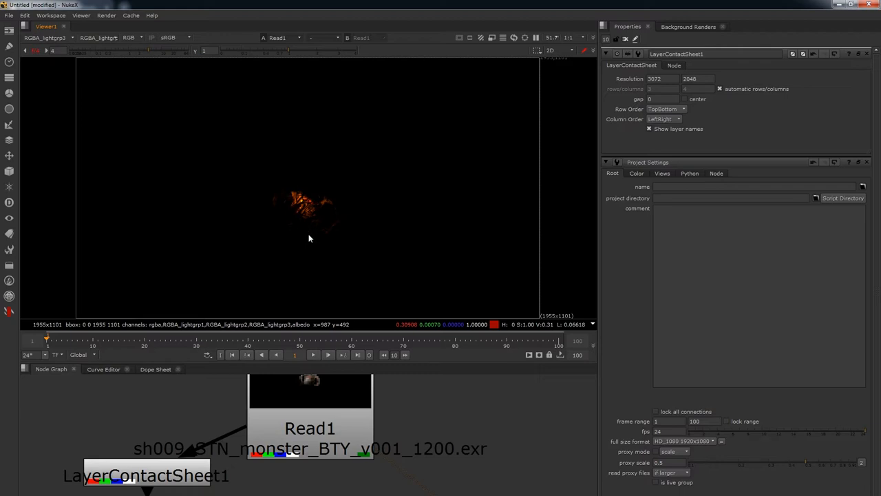
mouse_move(310, 234)
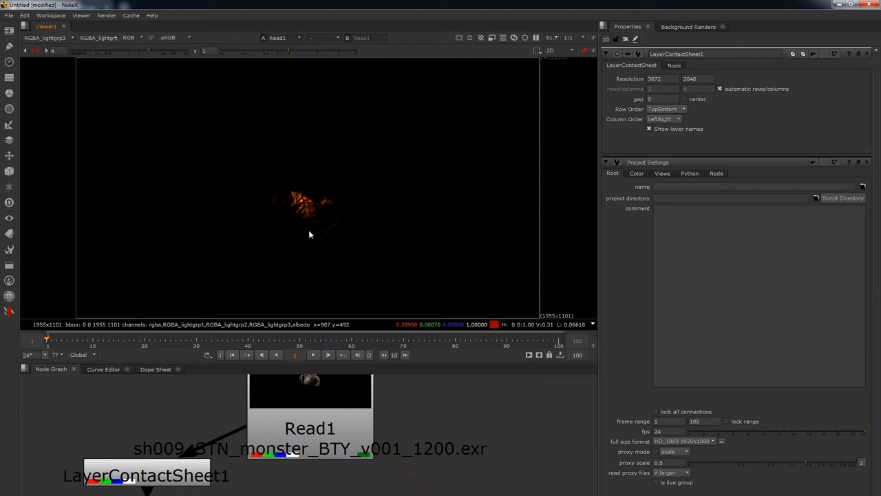
mouse_move(296, 226)
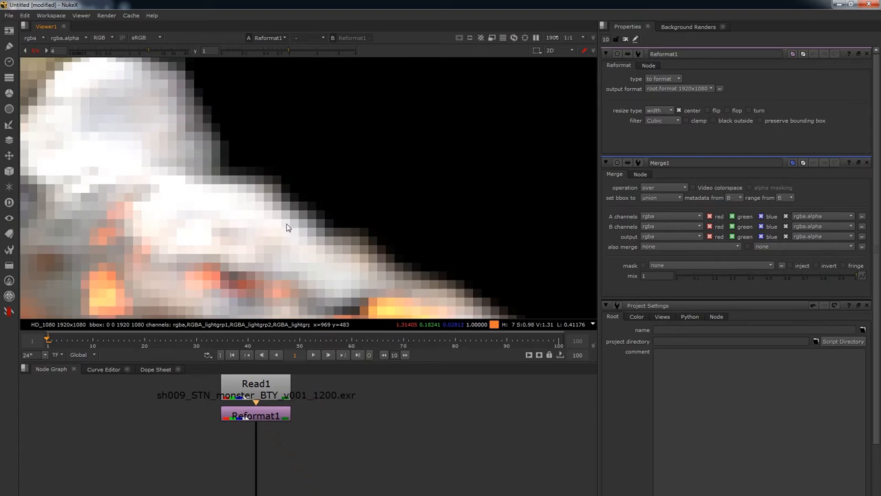
mouse_move(277, 222)
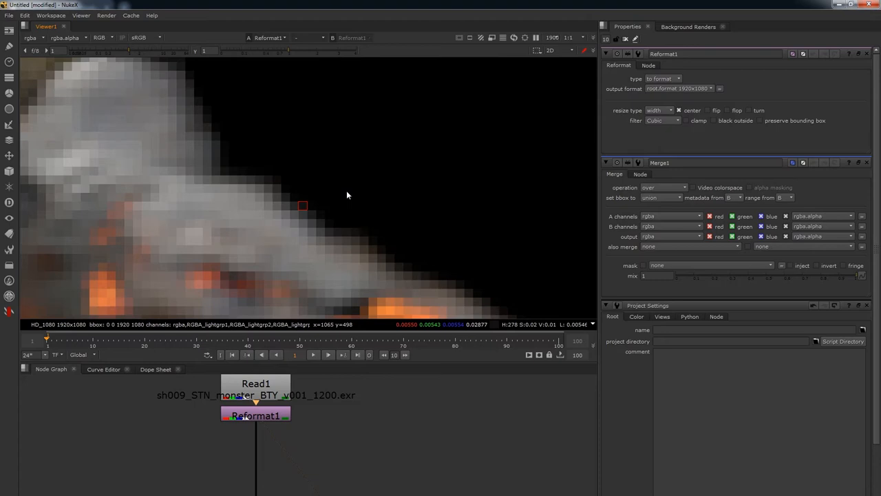
mouse_move(256, 141)
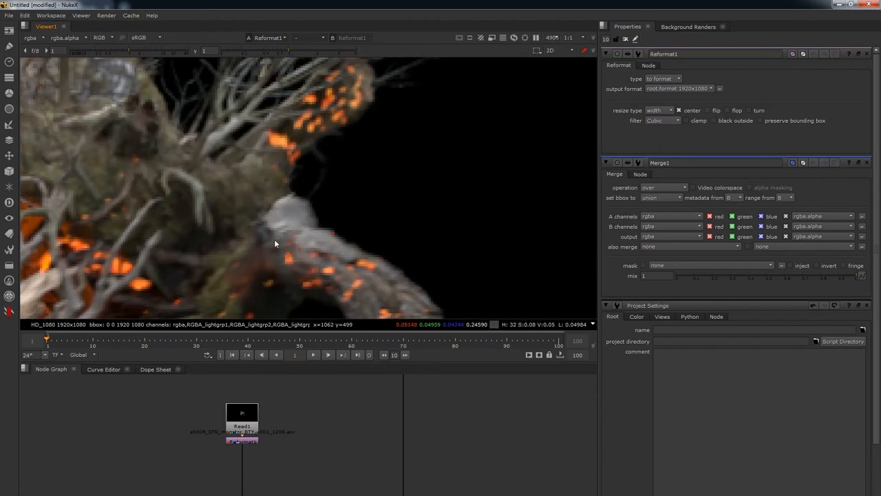
mouse_move(405, 274)
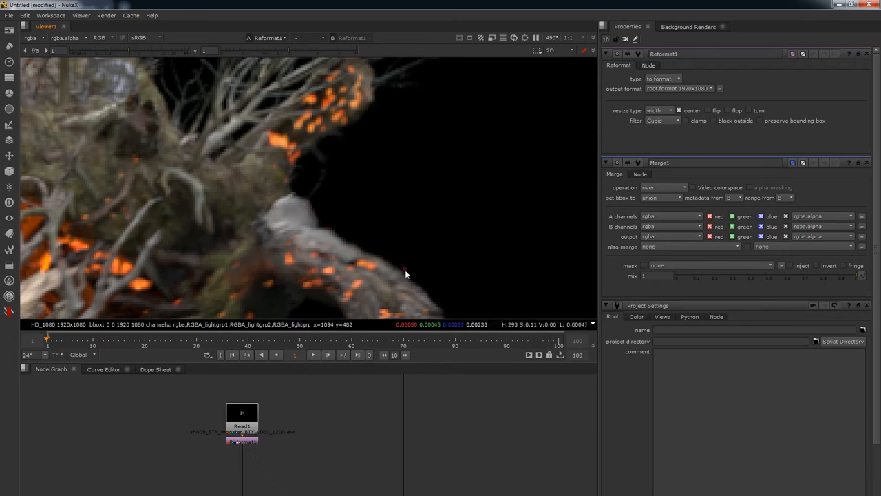
mouse_move(299, 221)
text(Unpre)
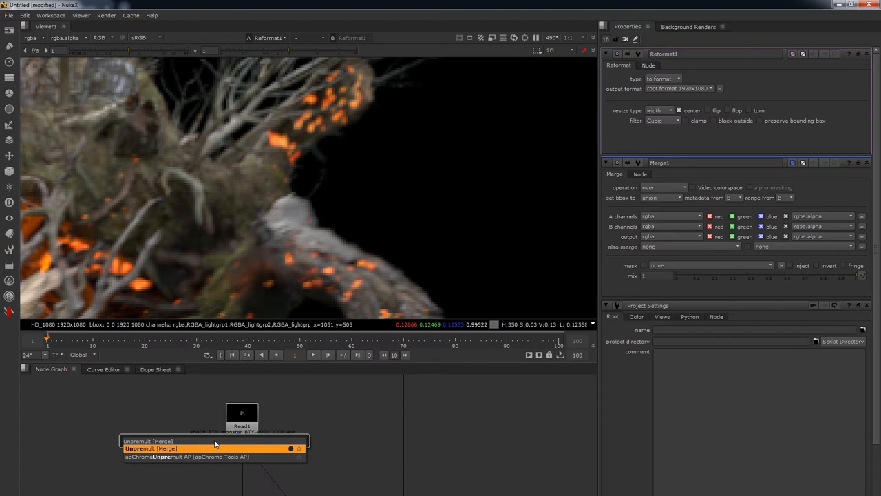
Add an Unpremult node after Reformat1 and view the Reformat1 output.
click(150, 448)
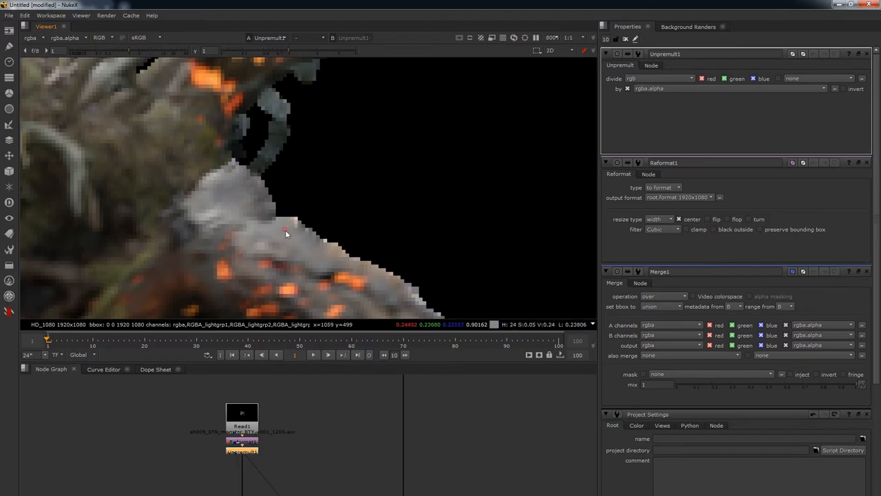
mouse_move(279, 145)
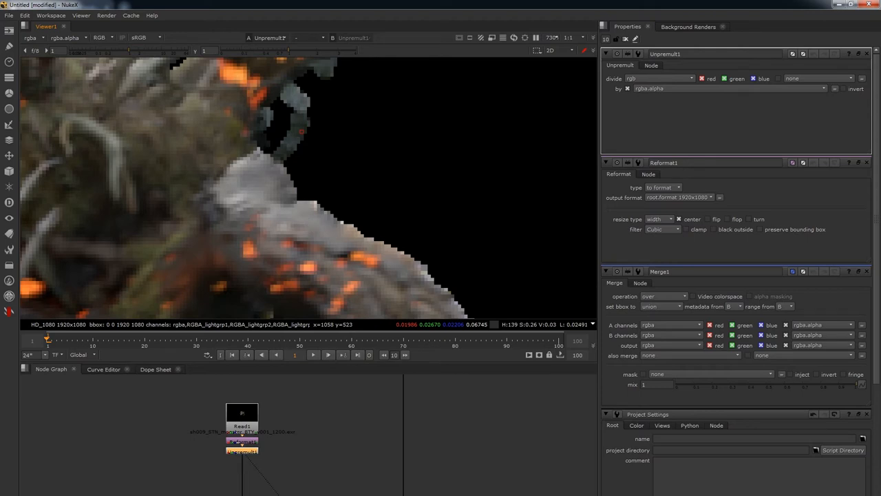
click(241, 447)
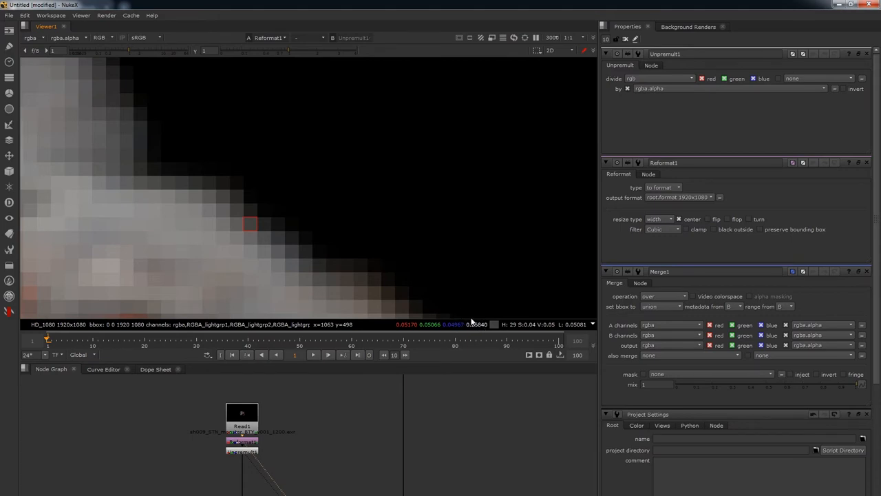
mouse_move(477, 324)
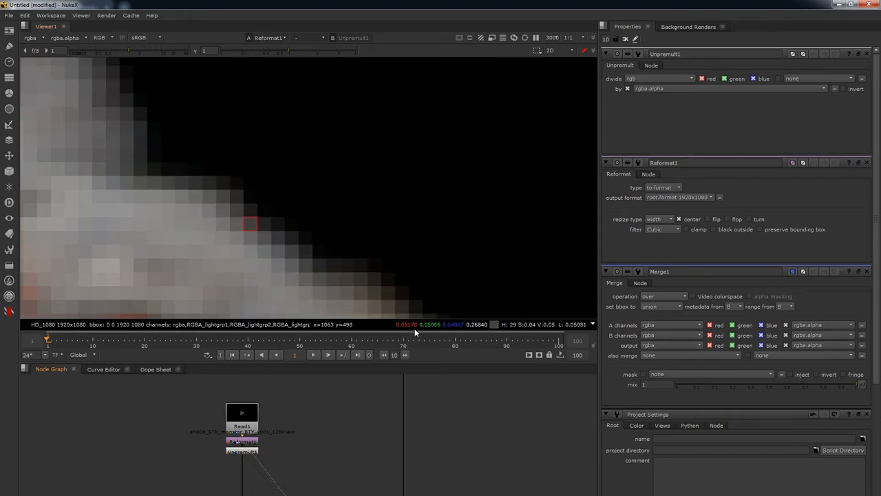
mouse_move(413, 333)
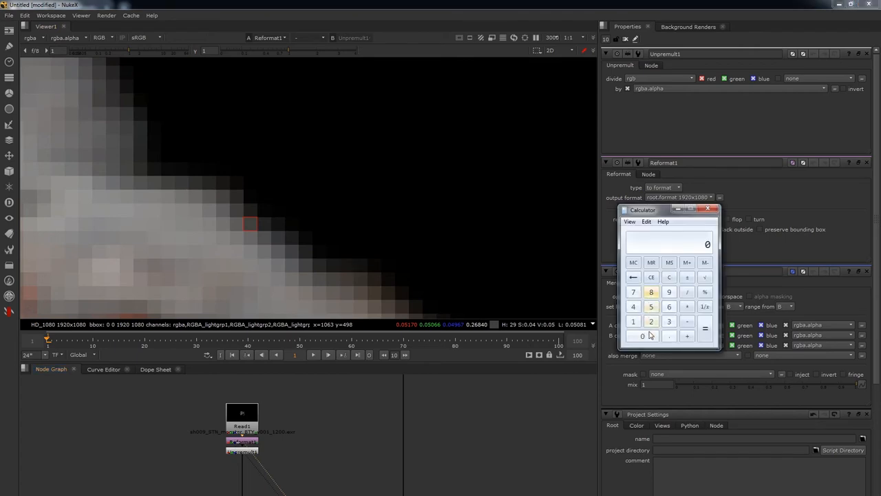
Compute 0.0517 ÷ 0.2684 in Calculator, getting about 0.19262.
click(669, 335)
text(.05170)
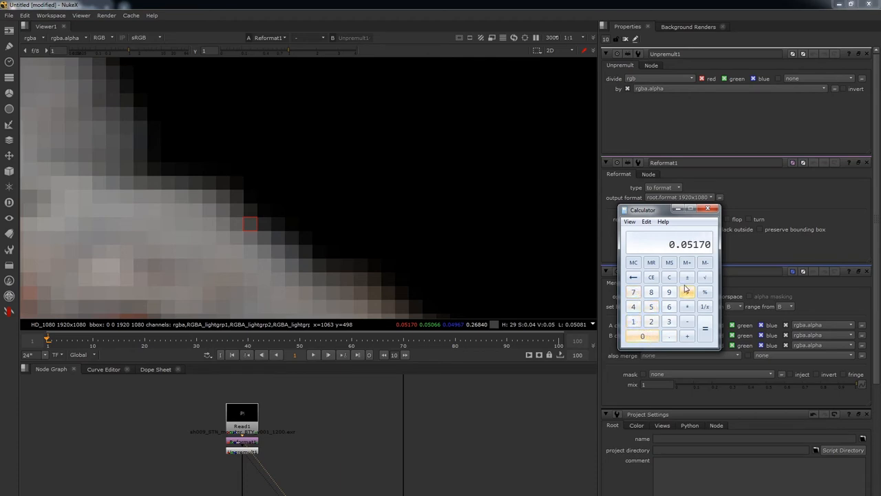
click(642, 336)
text(0.26840)
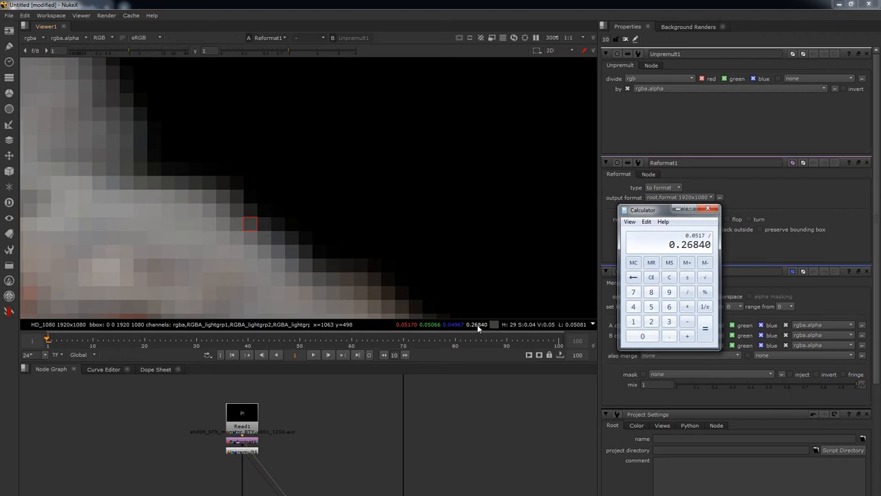
click(705, 329)
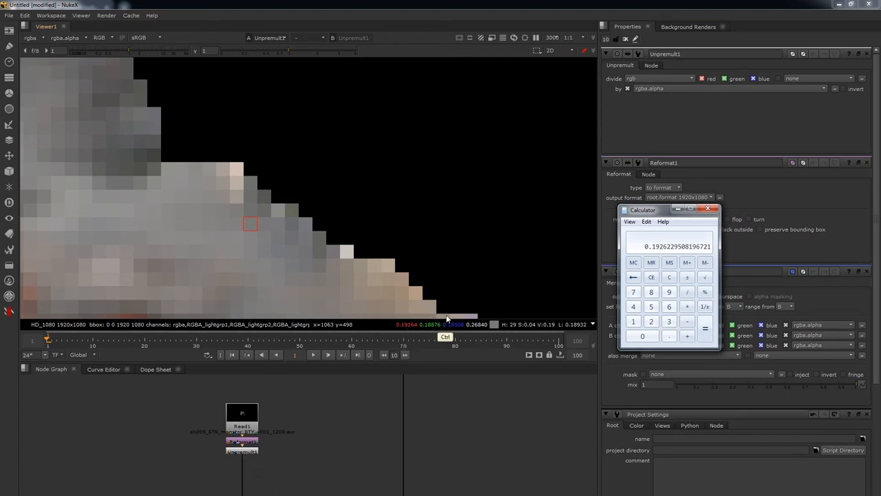
mouse_move(455, 327)
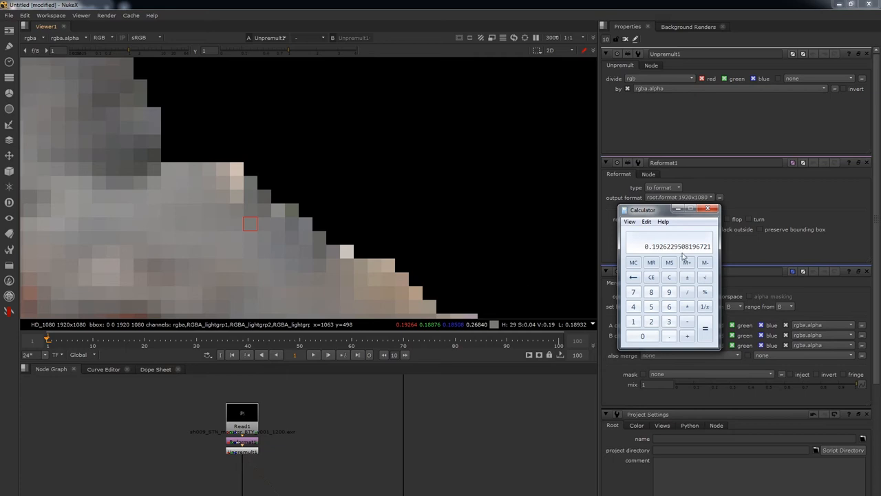
click(669, 277)
text(0.18876)
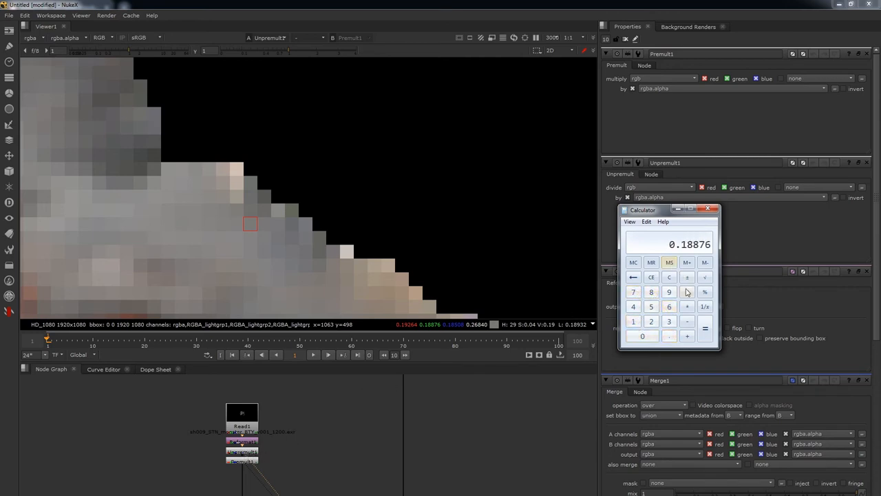
Multiply the green value 0.18876 by the alpha value in Calculator.
click(643, 336)
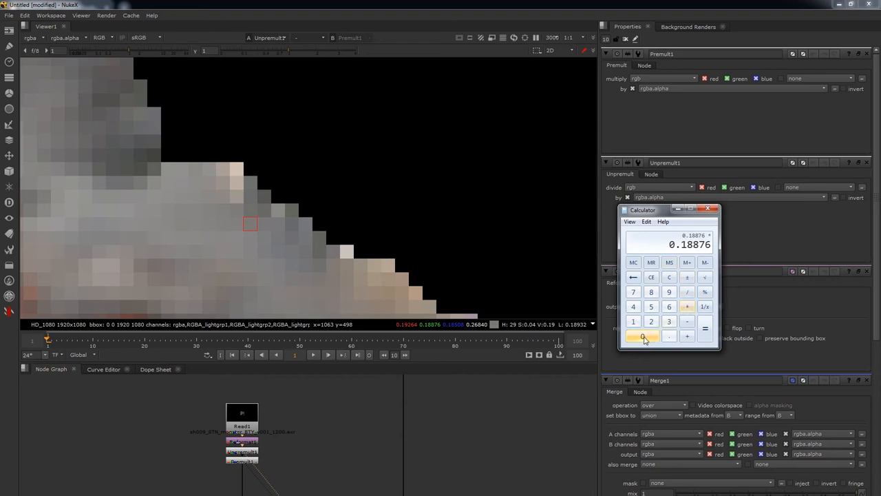
click(651, 322)
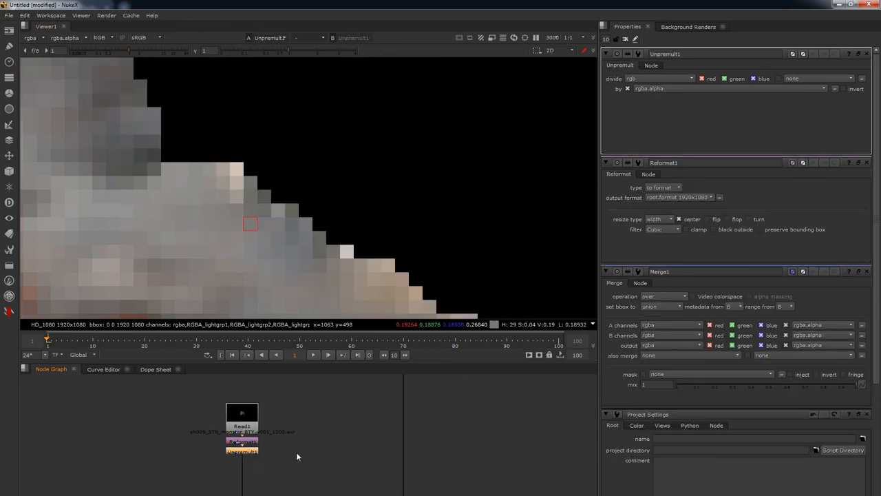
mouse_move(274, 456)
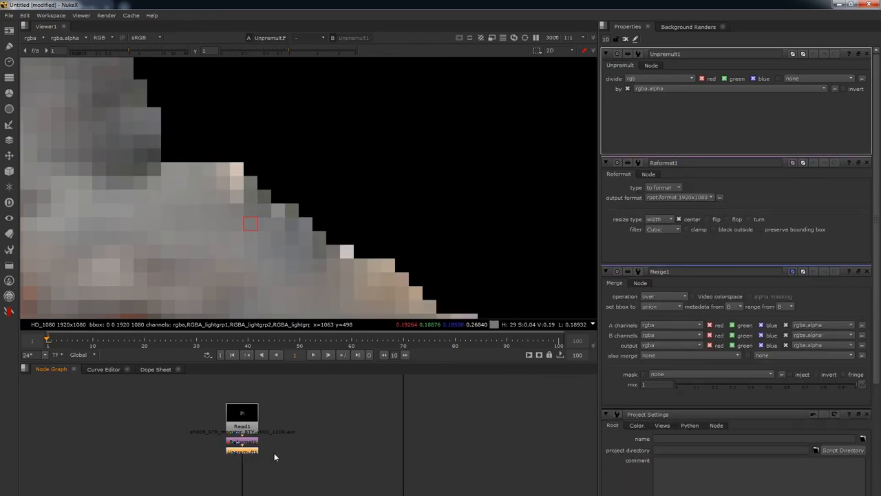
Set Unpremult1 to divide all channels and wire in a Copy node for rgba.alpha.
click(625, 39)
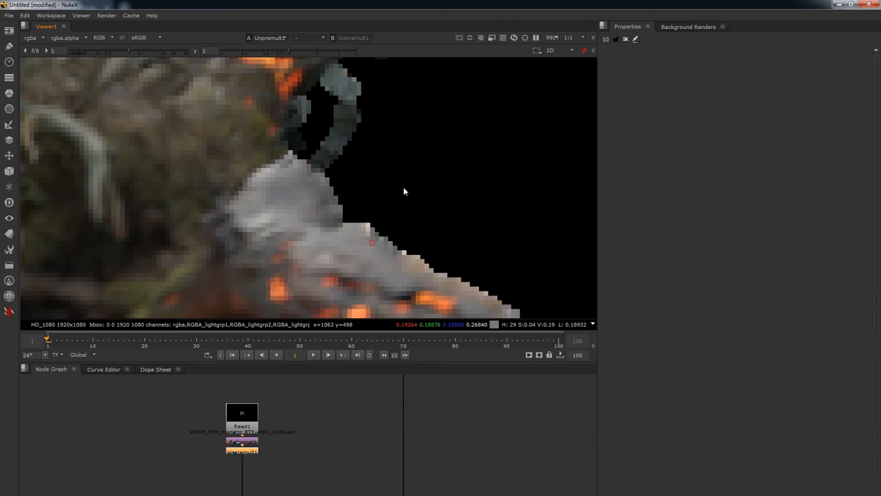
click(31, 37)
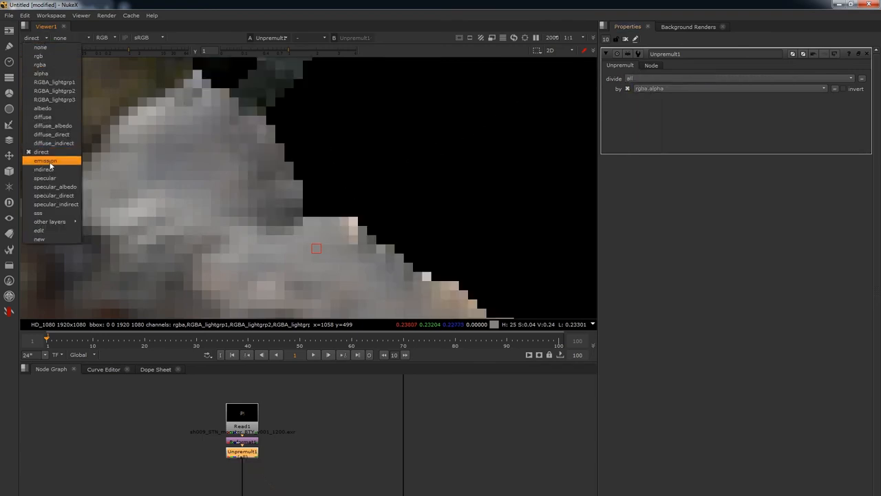
click(44, 178)
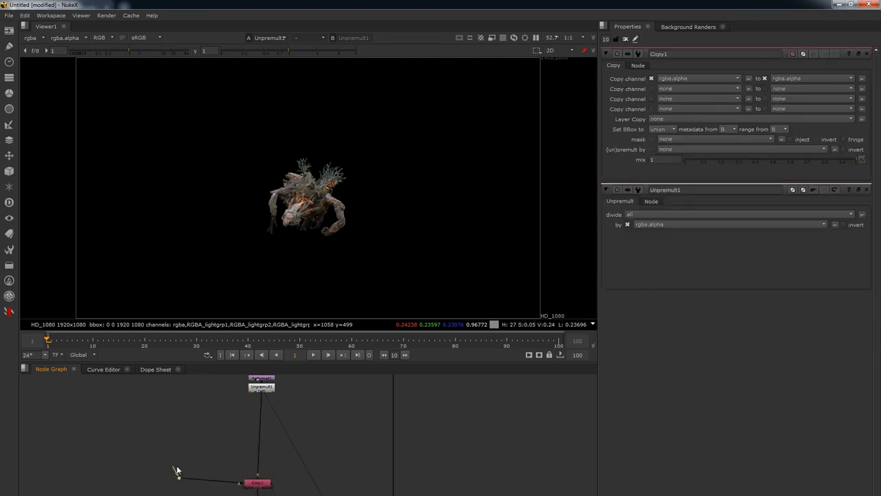
drag(177, 472, 179, 394)
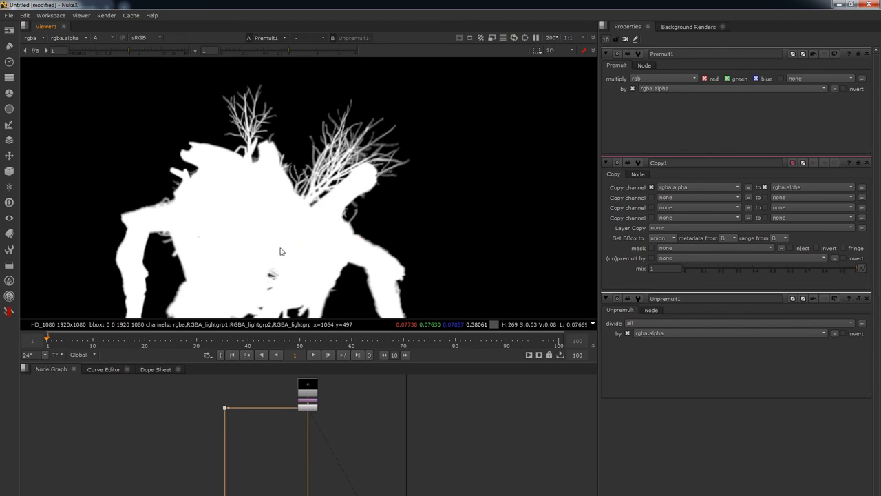
mouse_move(282, 245)
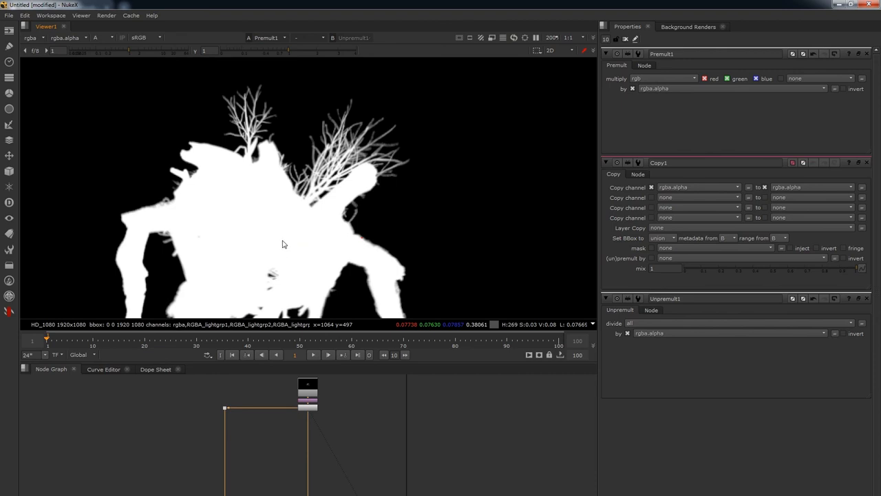
mouse_move(281, 224)
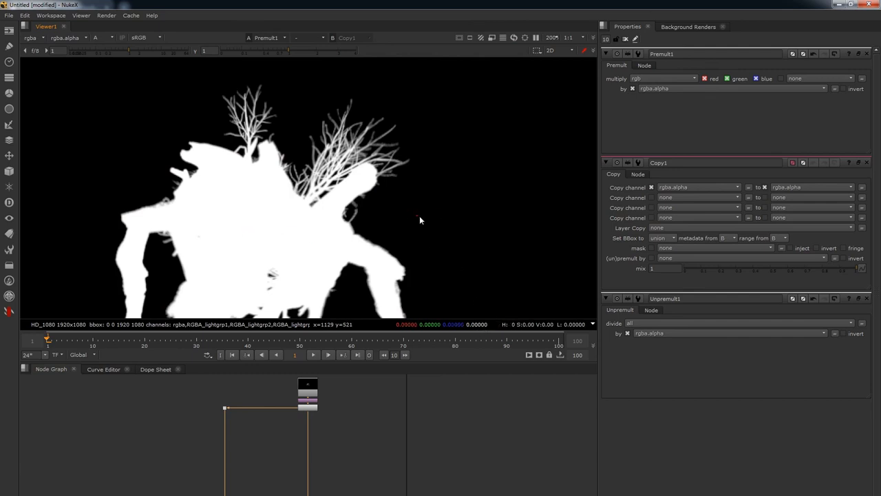
mouse_move(433, 208)
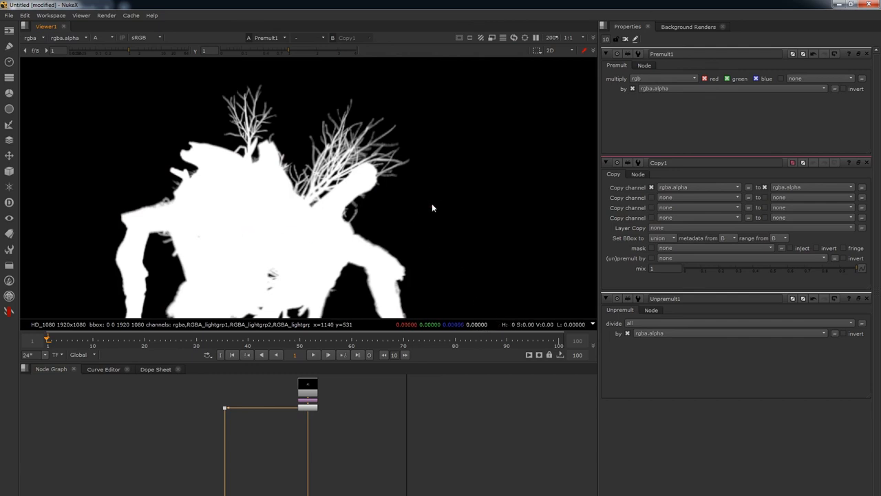
click(100, 37)
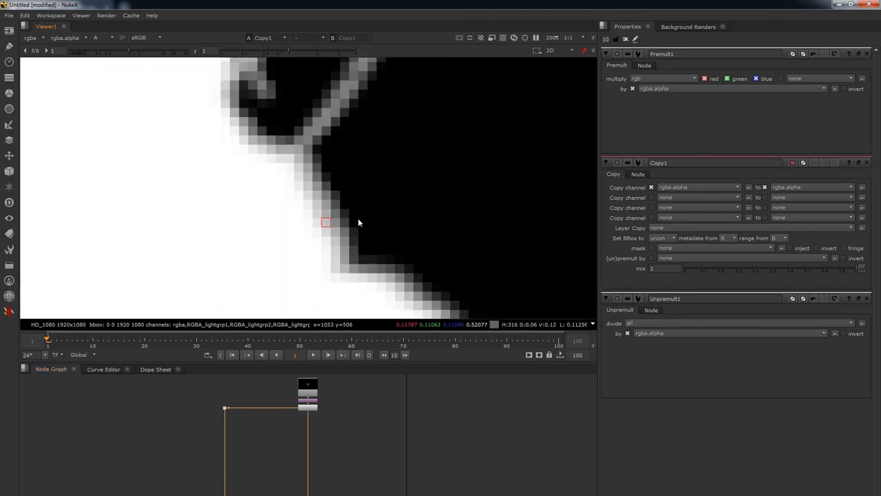
mouse_move(305, 213)
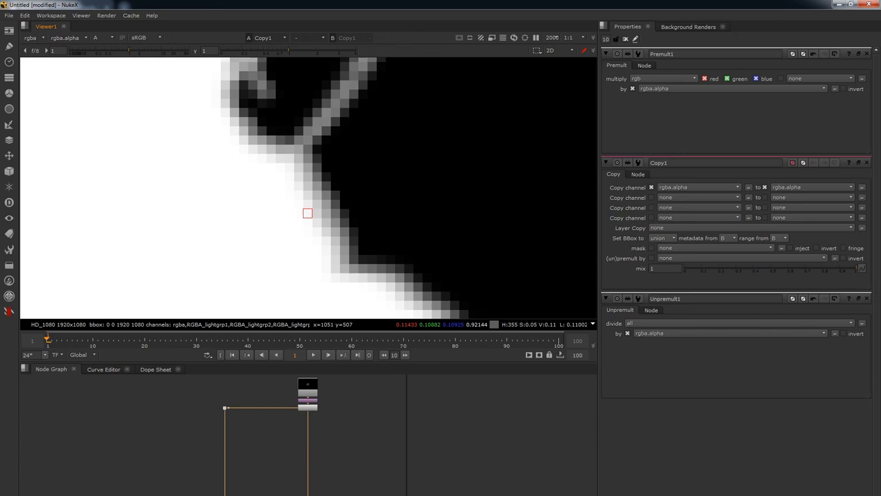
mouse_move(324, 421)
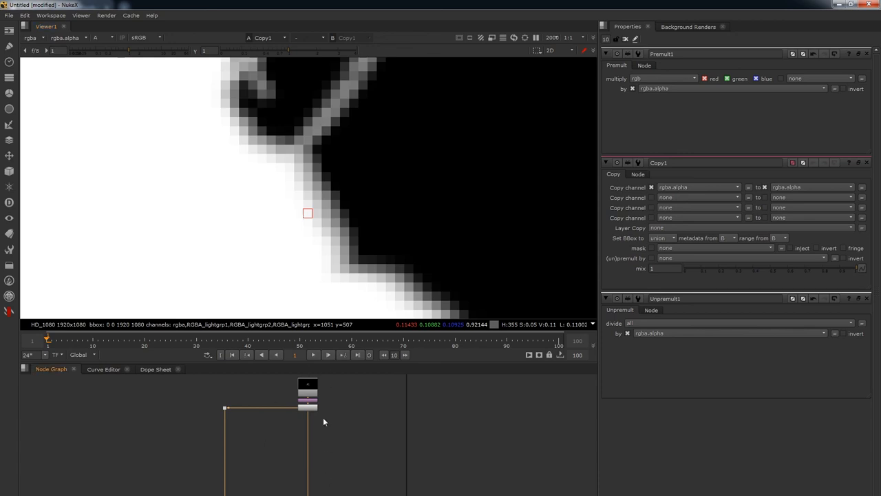